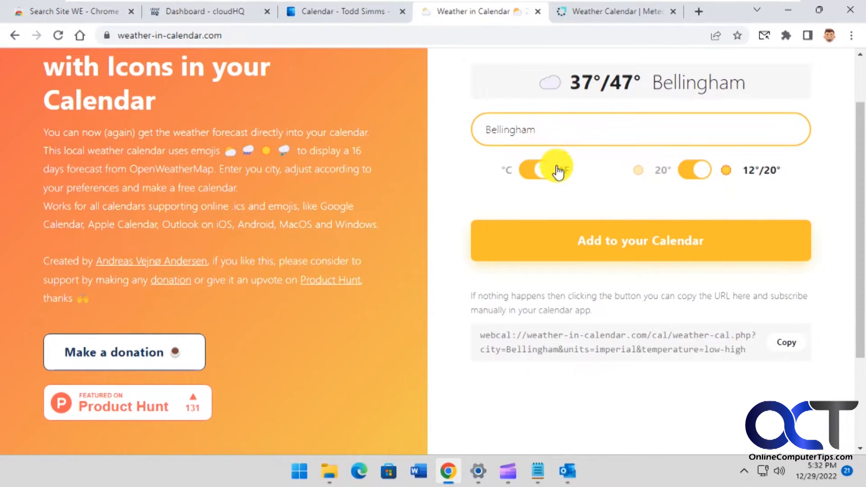
# Set the Bellingham forecast to Fahrenheit with daily low and high temperatures.
pyautogui.click(534, 169)
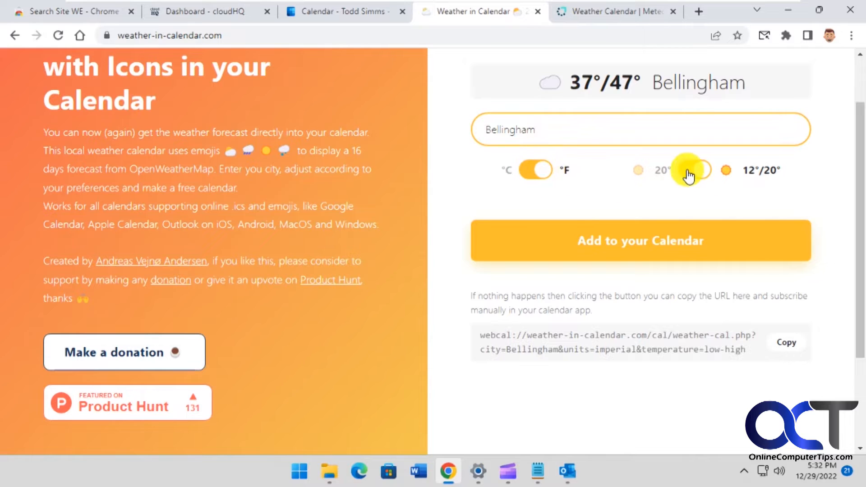
pyautogui.click(689, 170)
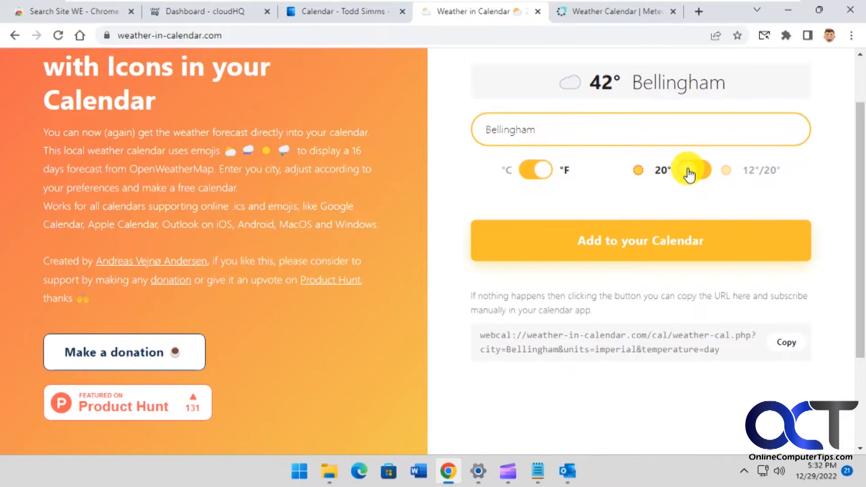
pyautogui.click(725, 170)
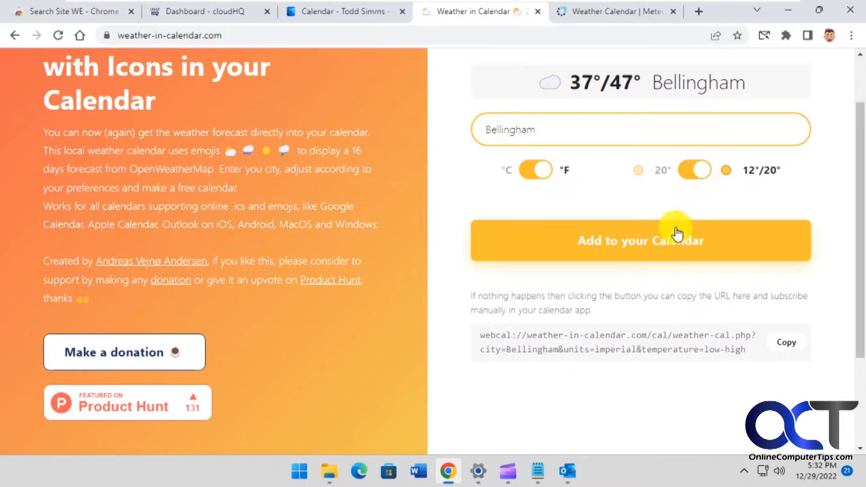
# Dismiss the open-app prompt and copy the forecast's calendar subscription link.
pyautogui.click(640, 239)
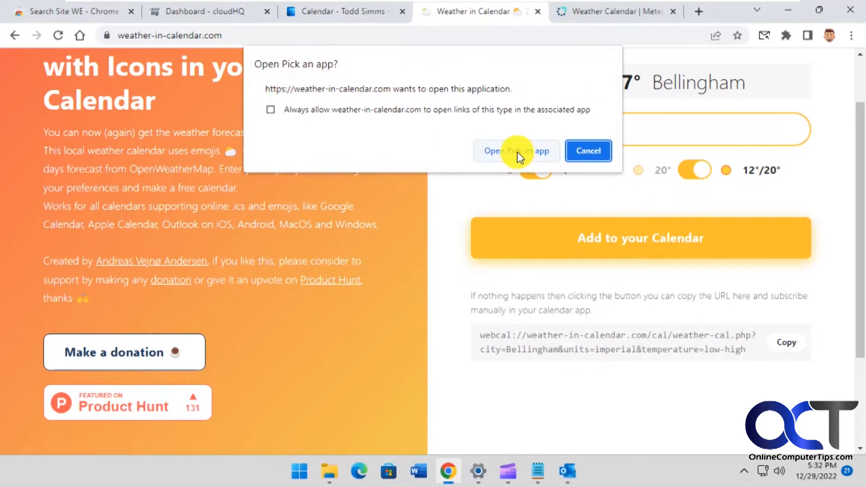
pyautogui.click(515, 150)
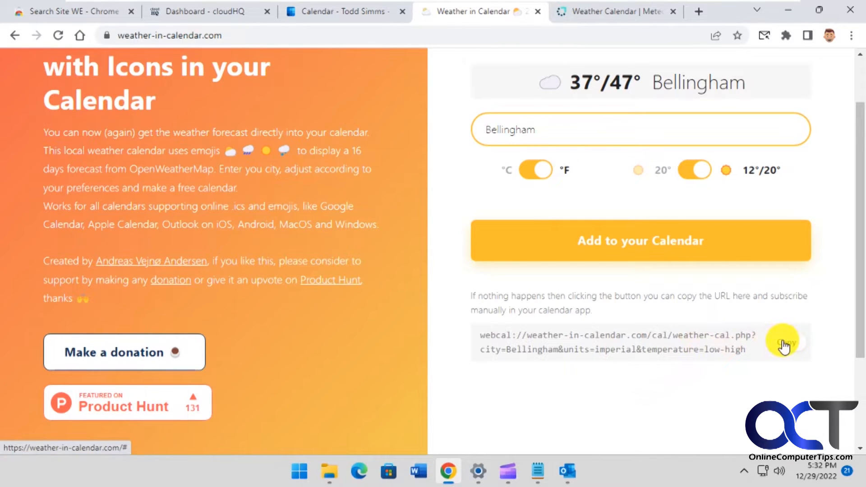
pyautogui.click(781, 341)
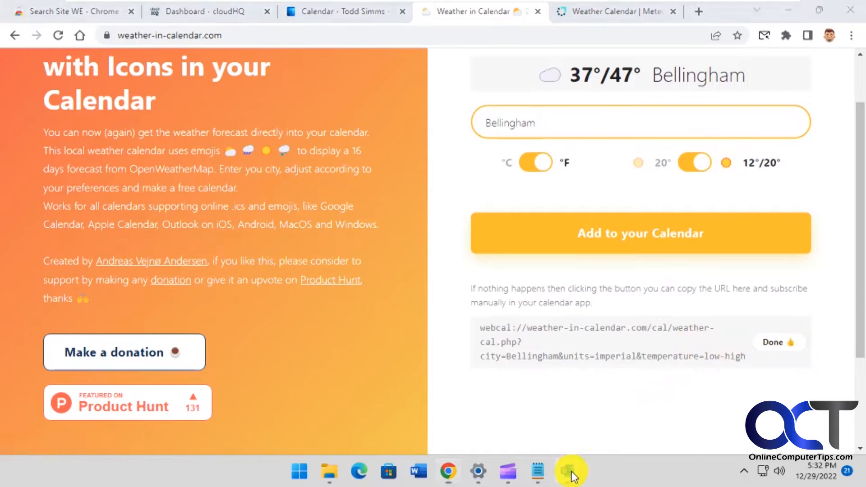
# Add the copied Bellingham weather link under My Calendars as an internet calendar.
pyautogui.click(566, 471)
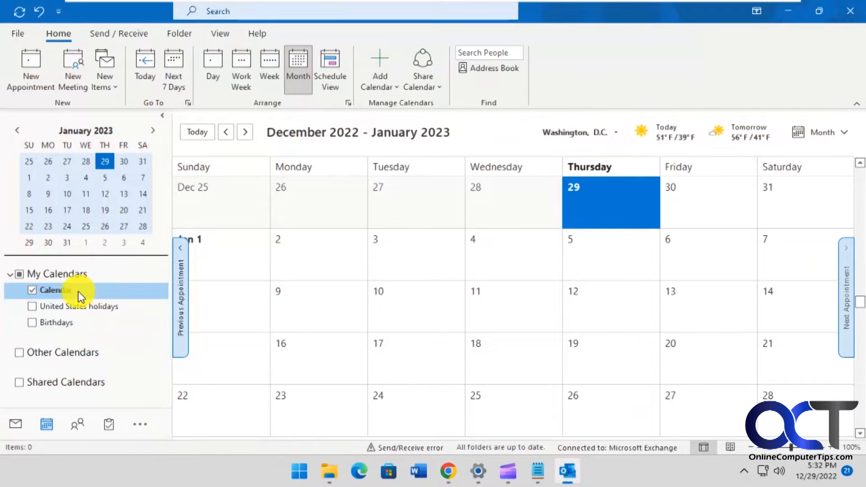
pyautogui.rightClick(54, 274)
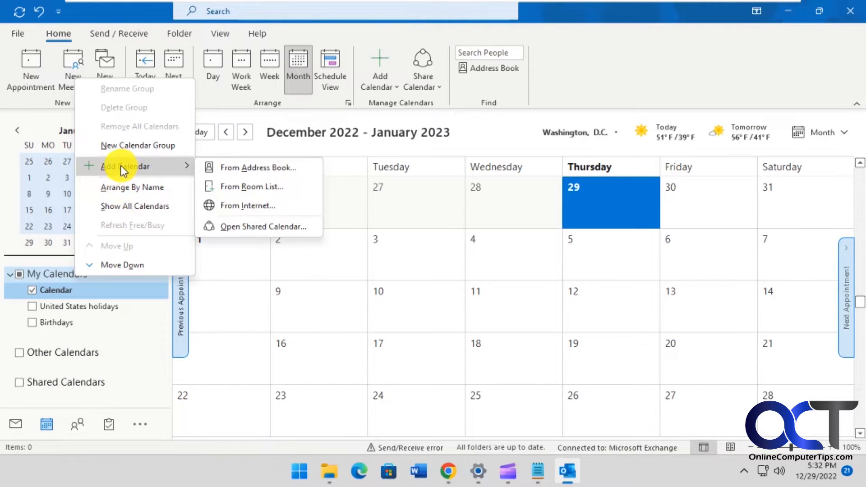
pyautogui.click(245, 207)
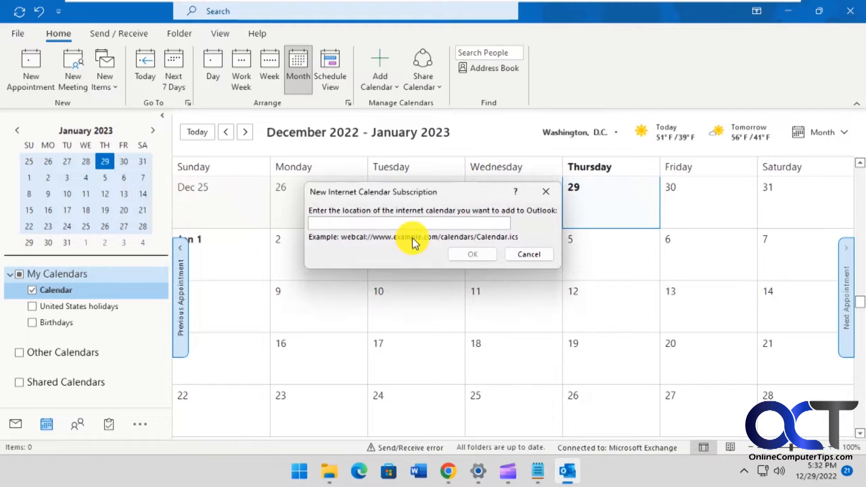
pyautogui.click(471, 254)
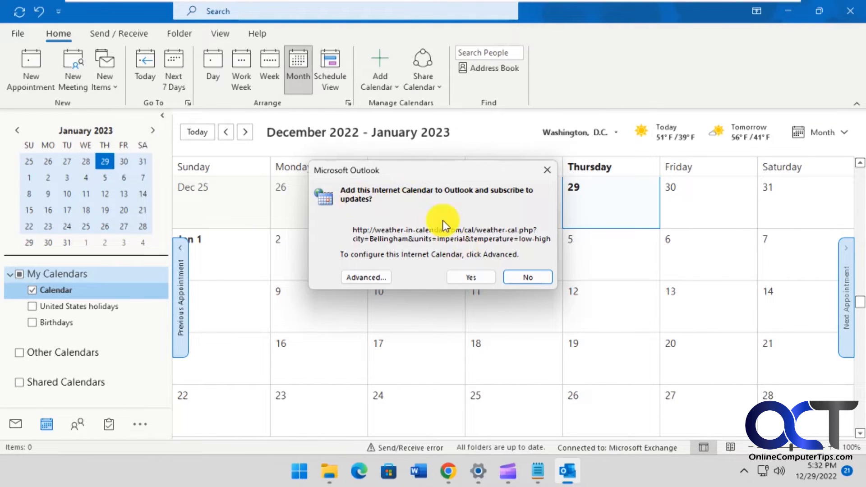
pyautogui.click(470, 277)
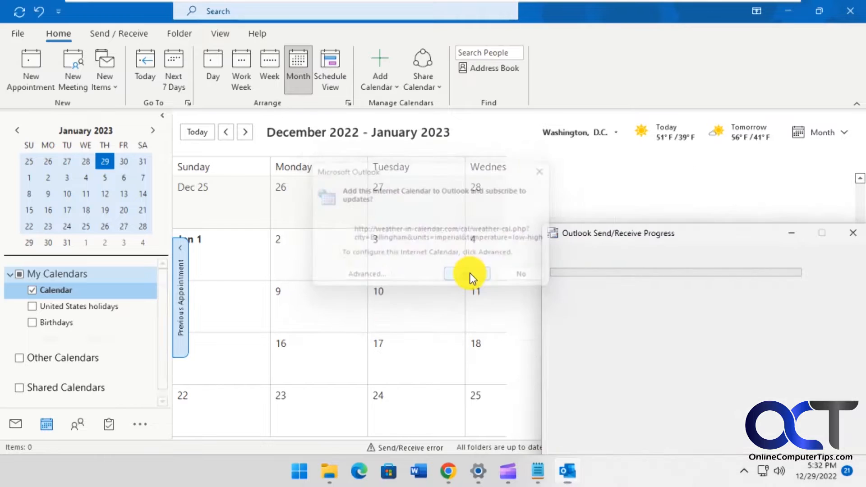
# Check the January 5 Bellingham forecast, then begin deleting that weather calendar.
pyautogui.click(467, 273)
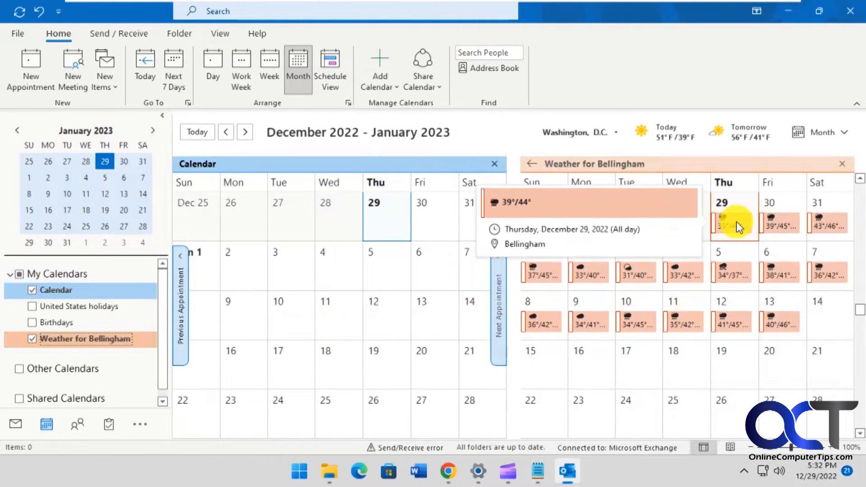
pyautogui.moveTo(737, 231)
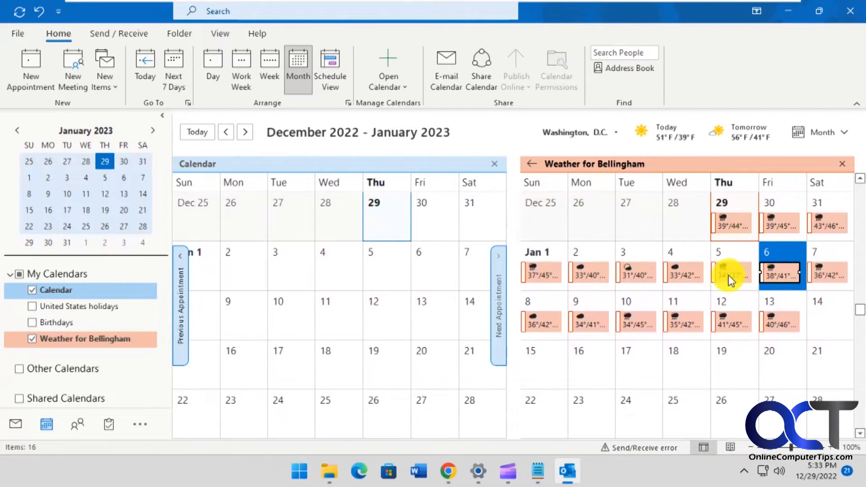
pyautogui.click(734, 268)
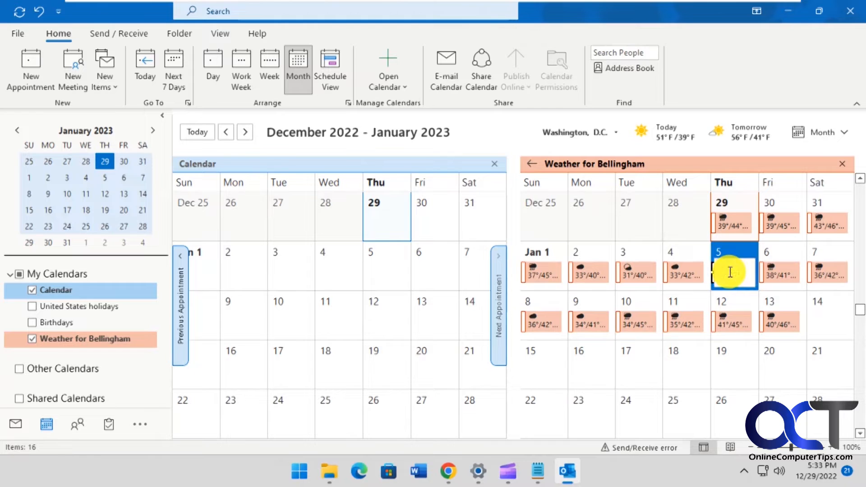
pyautogui.moveTo(780, 273)
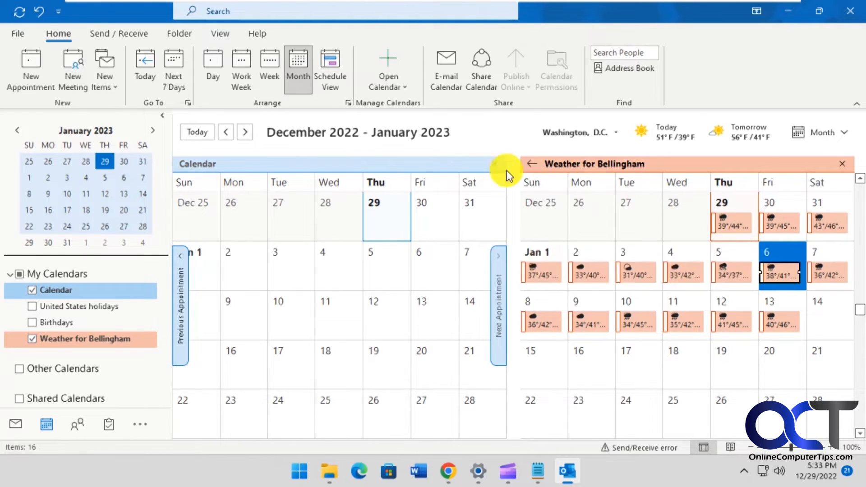
pyautogui.rightClick(593, 163)
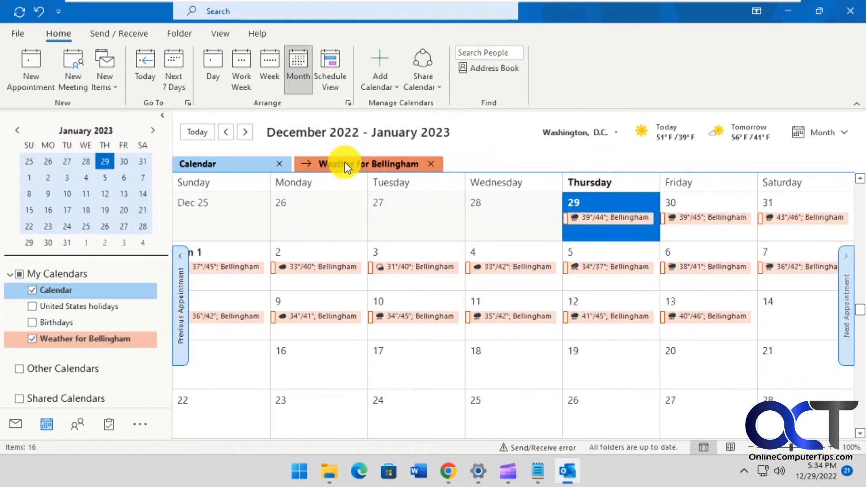
pyautogui.click(362, 164)
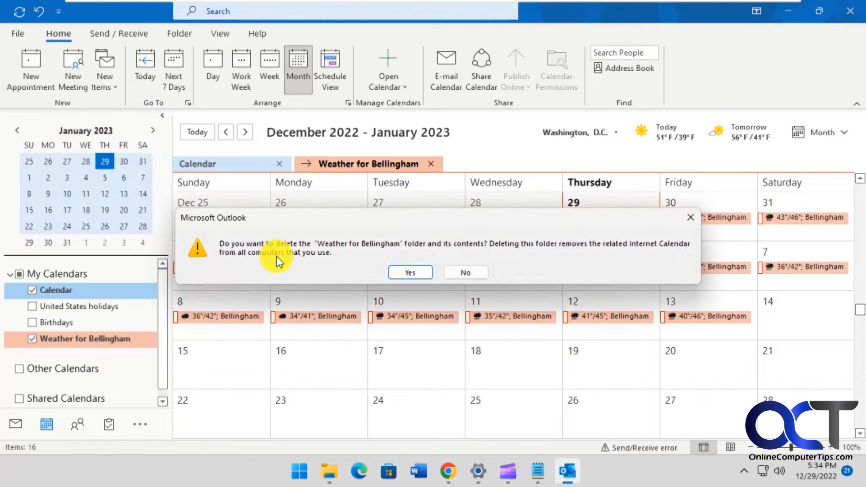
# Confirm deletion of the Weather for Bellingham calendar.
pyautogui.click(409, 273)
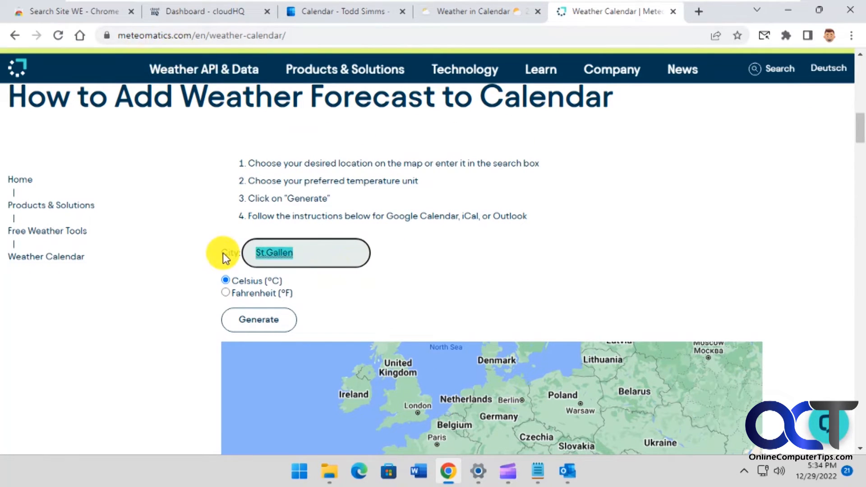
# Generate a Meteomatics calendar link for 'bellingham, wa' and copy it.
pyautogui.write('bellingham, wa')
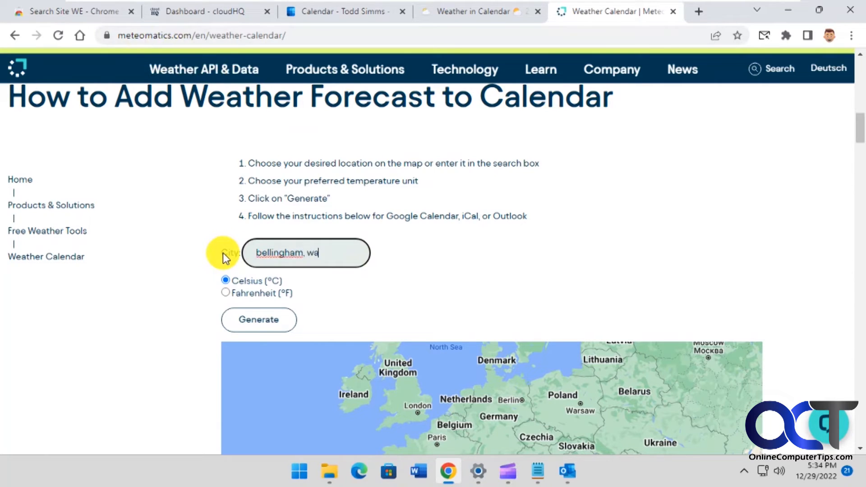
pyautogui.click(258, 319)
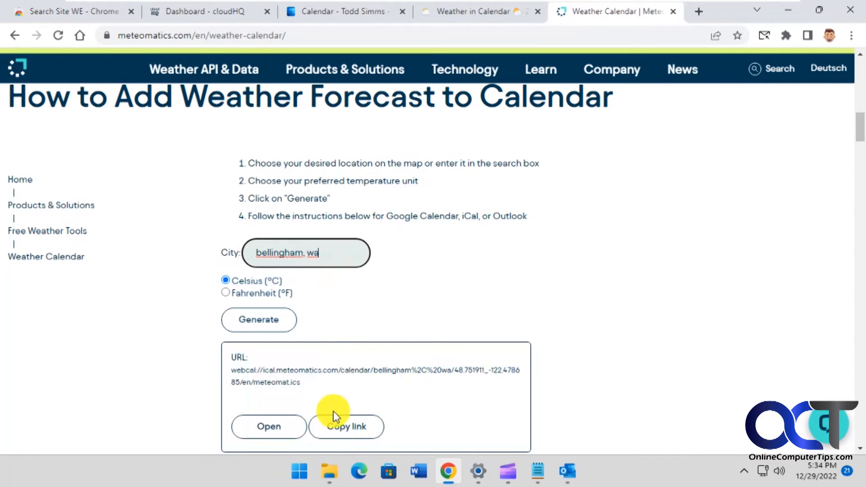
pyautogui.click(225, 293)
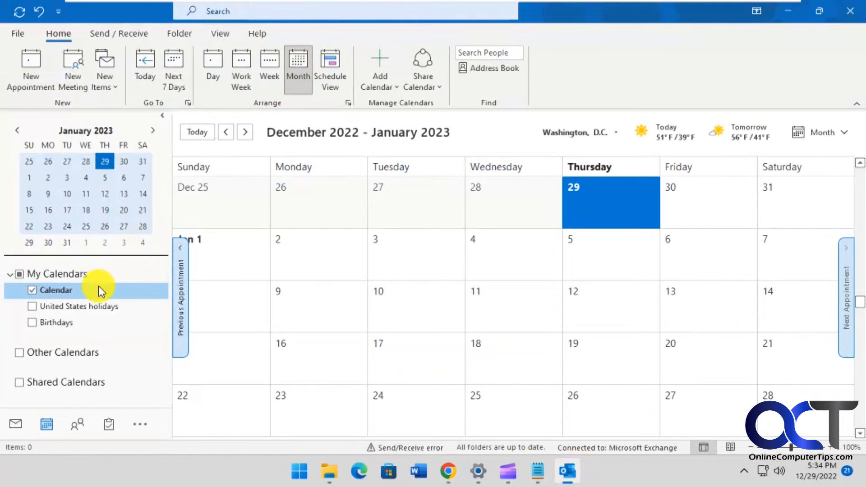
# Add the Meteomatics bellingham, wa link to My Calendars as an internet calendar.
pyautogui.rightClick(55, 274)
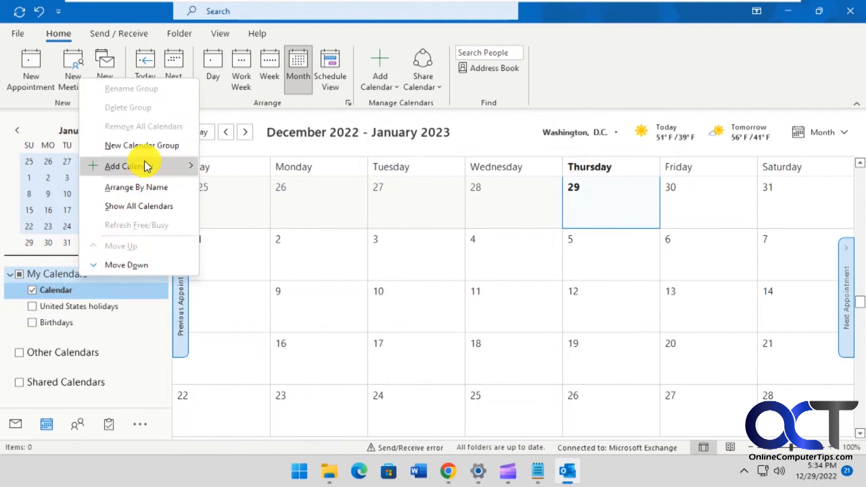
pyautogui.click(123, 166)
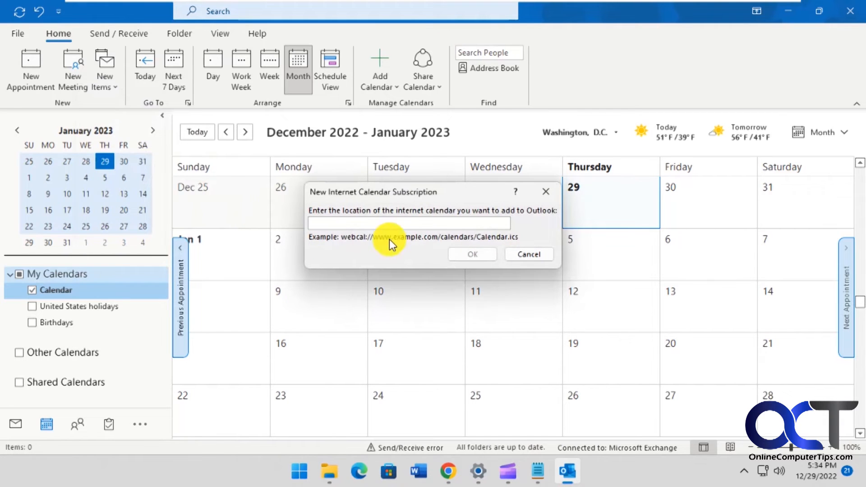
pyautogui.click(471, 254)
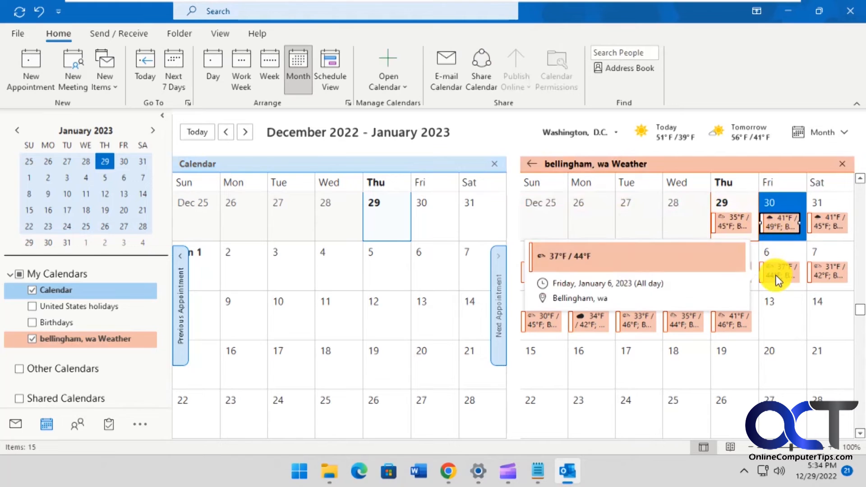
# Overlay the bellingham, wa Weather calendar, check January 3, and bring up the Notepad links.
pyautogui.rightClick(593, 164)
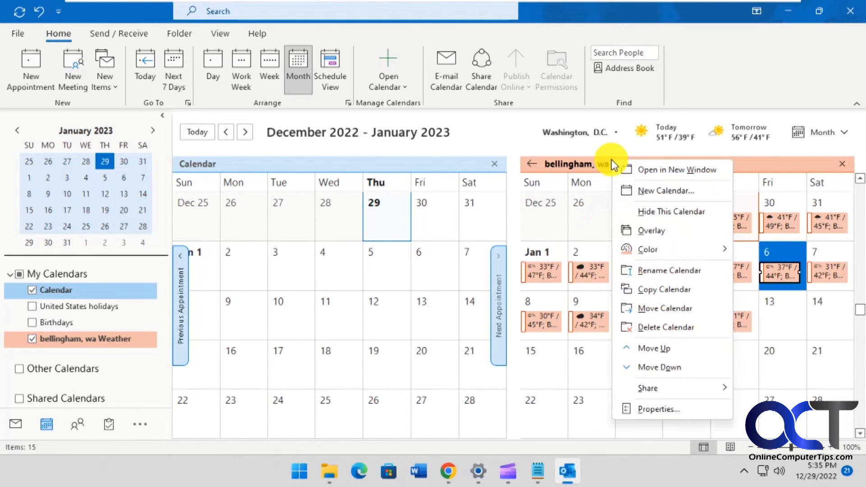
pyautogui.click(651, 230)
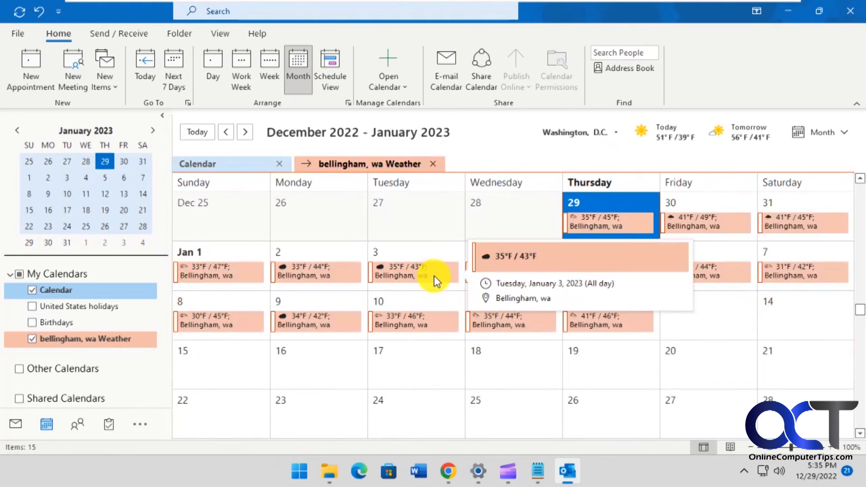
pyautogui.click(415, 270)
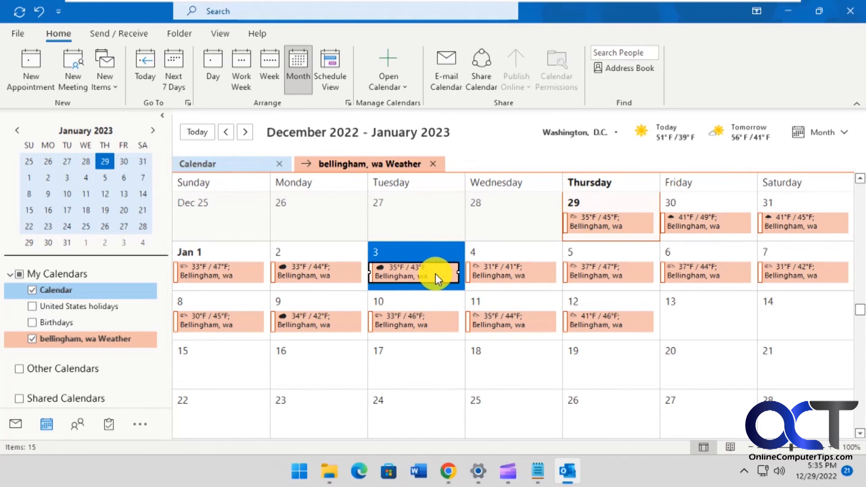
pyautogui.click(415, 271)
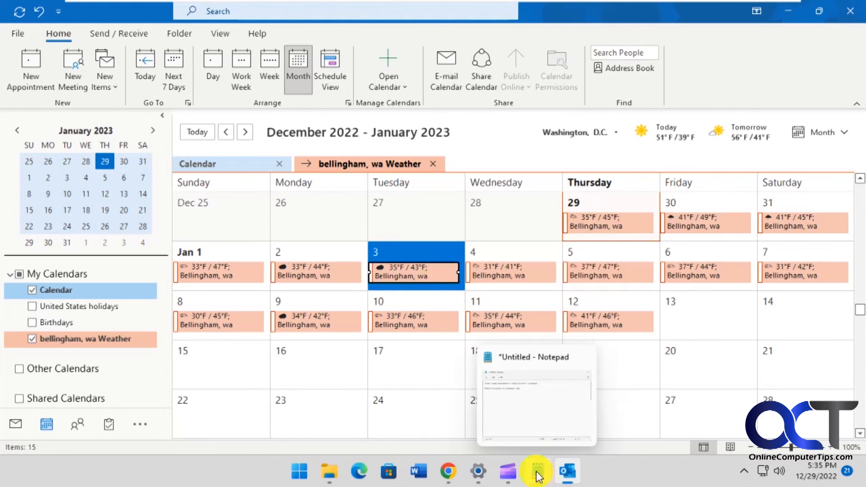
pyautogui.click(536, 472)
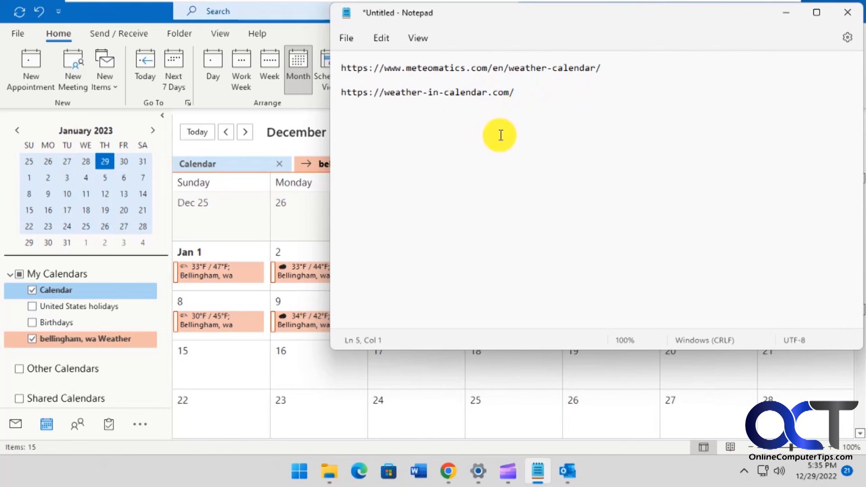